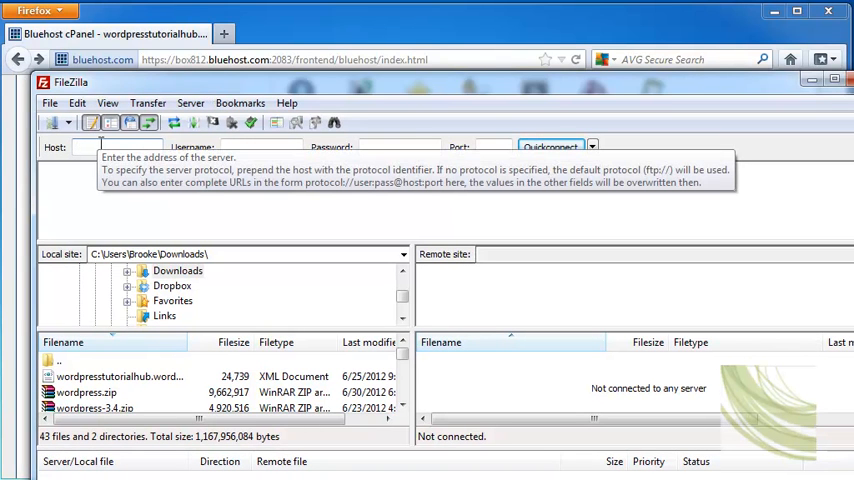
Step: Connect to the wordpresstutorialhub.com FTP server as user admin via Quickconnect
type("ftp.wordpre")
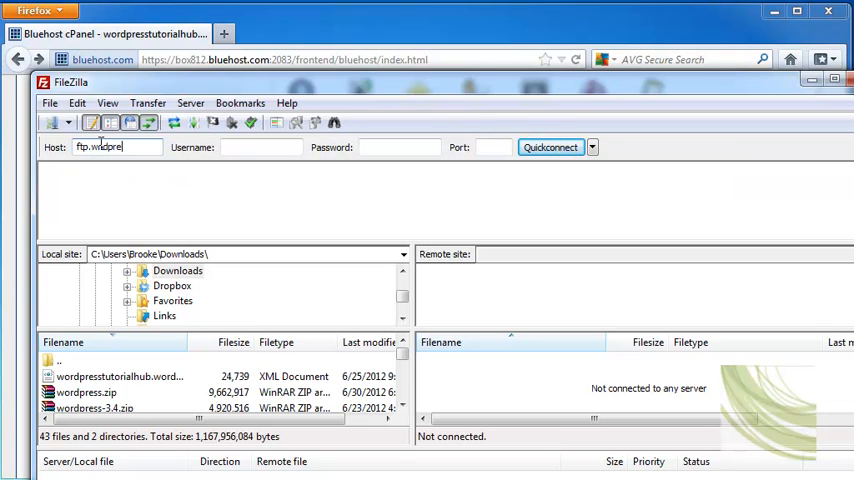
type("sstutorialhub.com")
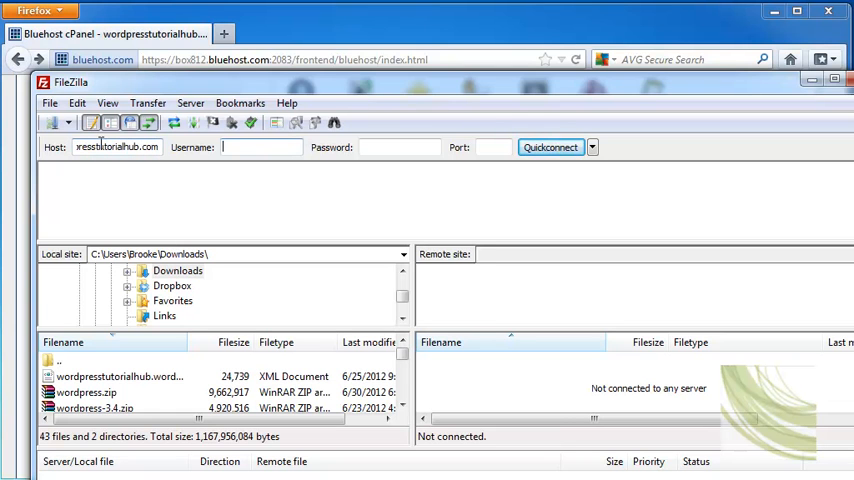
type("admin")
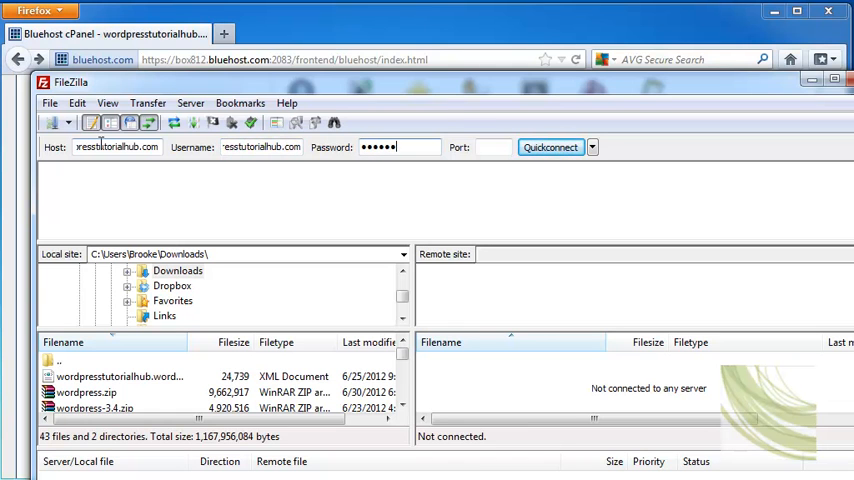
left_click(548, 148)
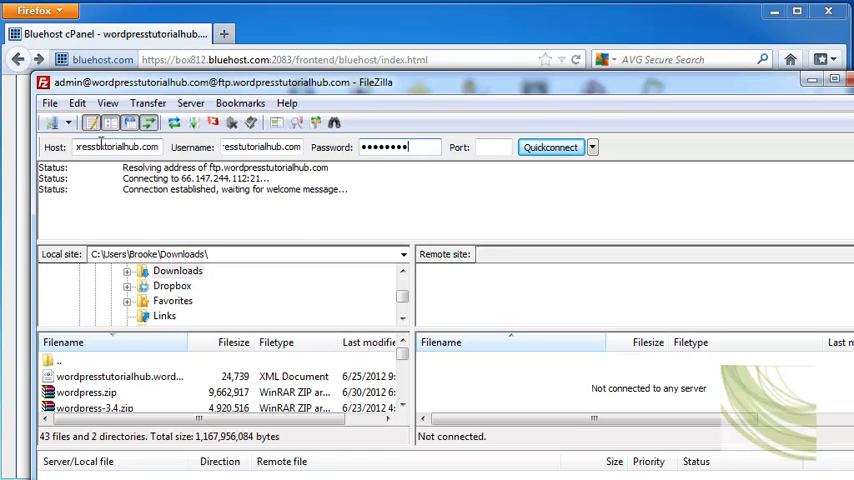
left_click(548, 148)
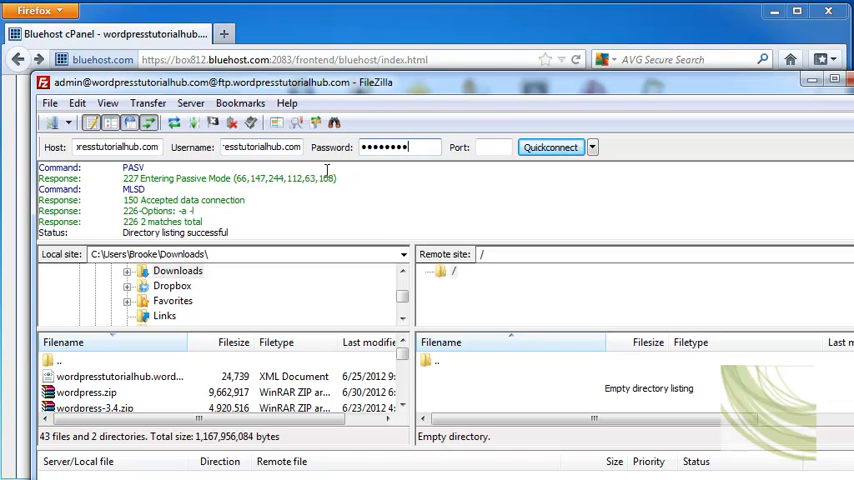
Step: Review the Quickconnect history of recent connections and dismiss it
left_click(592, 148)
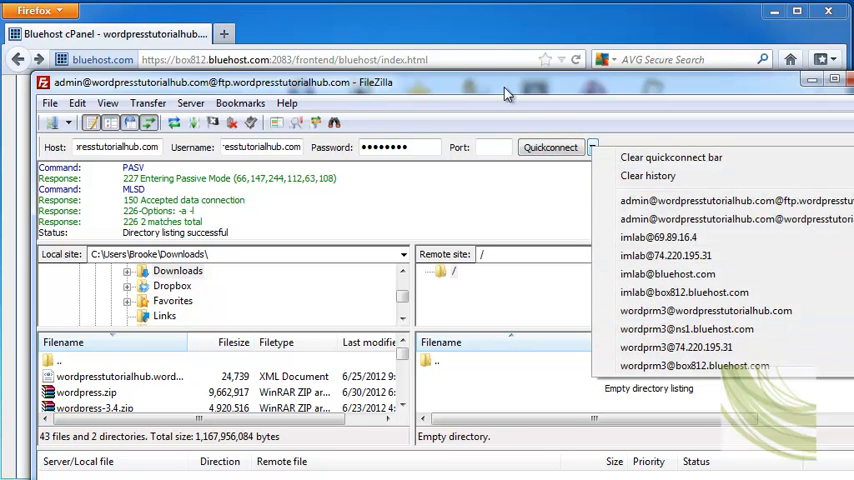
left_click(592, 148)
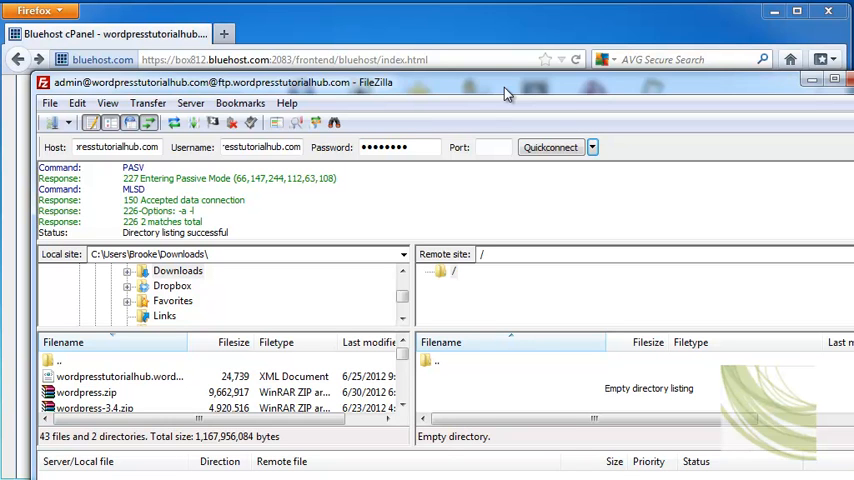
mouse_move(150, 256)
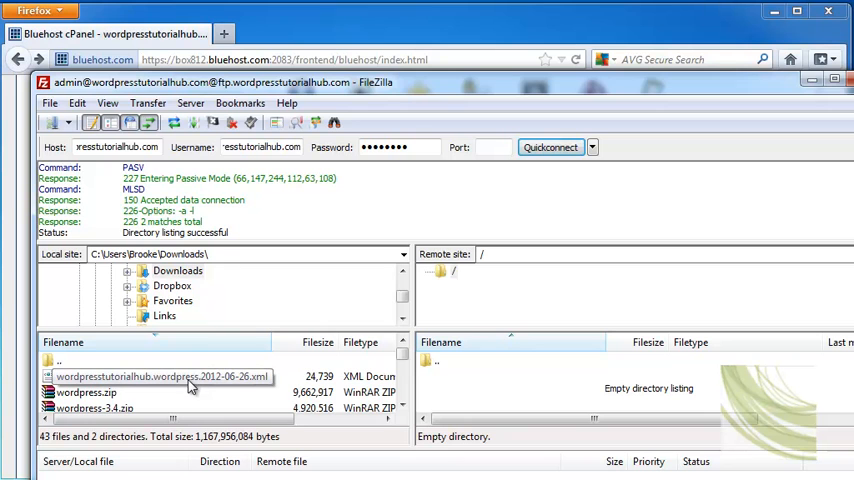
Step: Upload wordpresstutorialhub.wordpress.2012-06-26.xml to the remote root and confirm one successful transfer
left_click(184, 376)
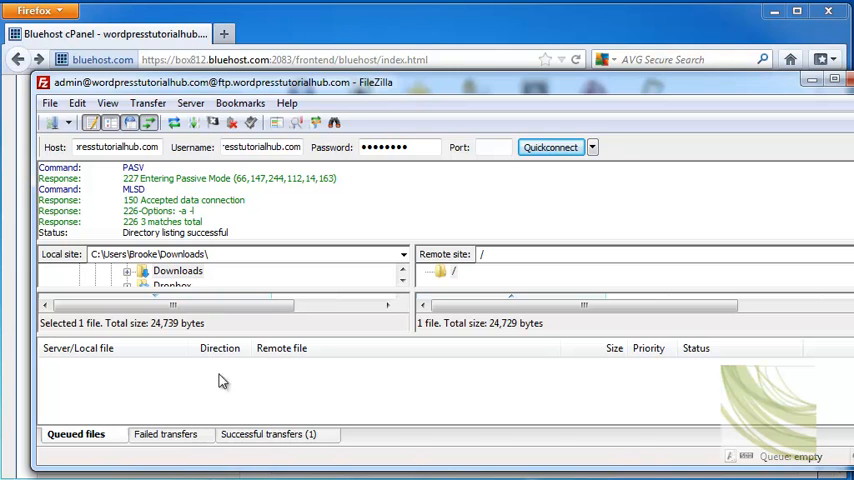
left_click(276, 432)
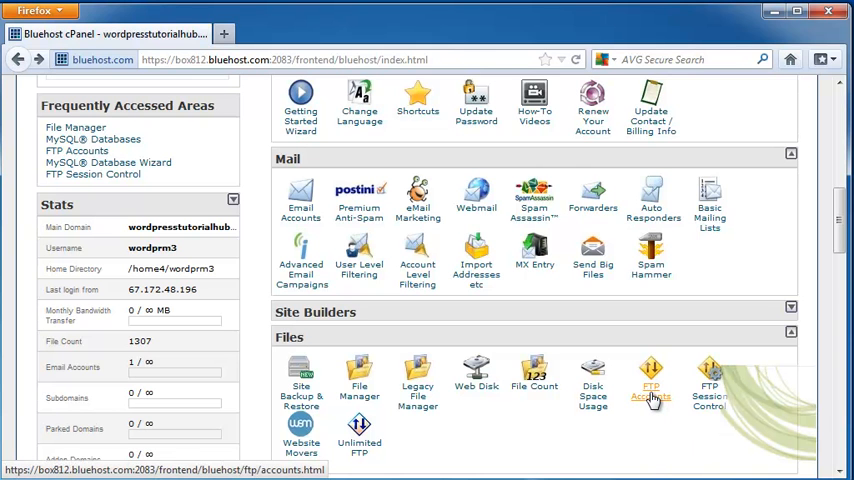
Step: Launch the cPanel File Manager from the Files section
left_click(652, 380)
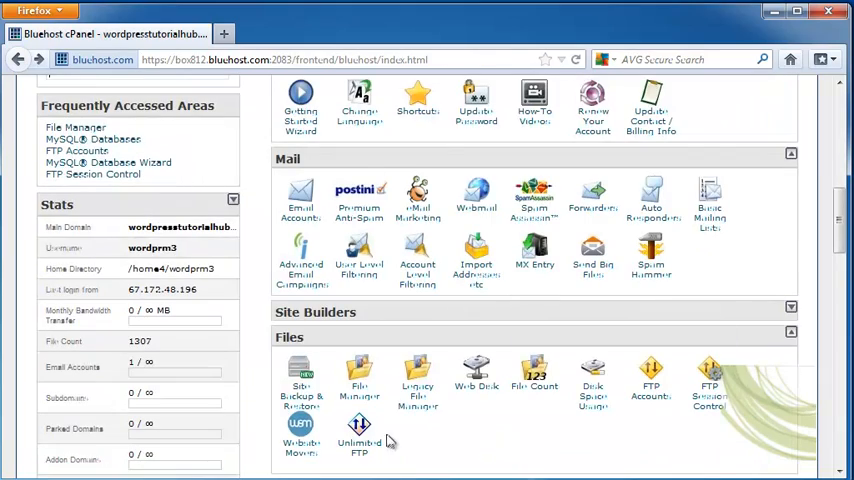
scroll("down", 3)
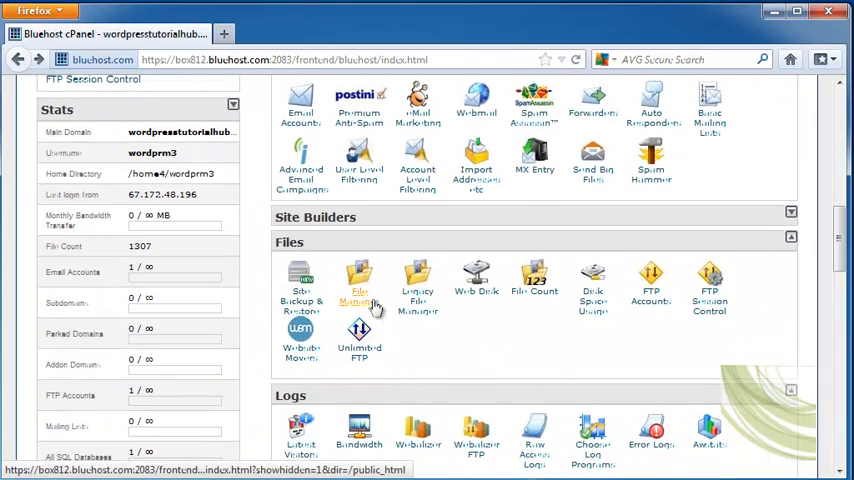
left_click(360, 280)
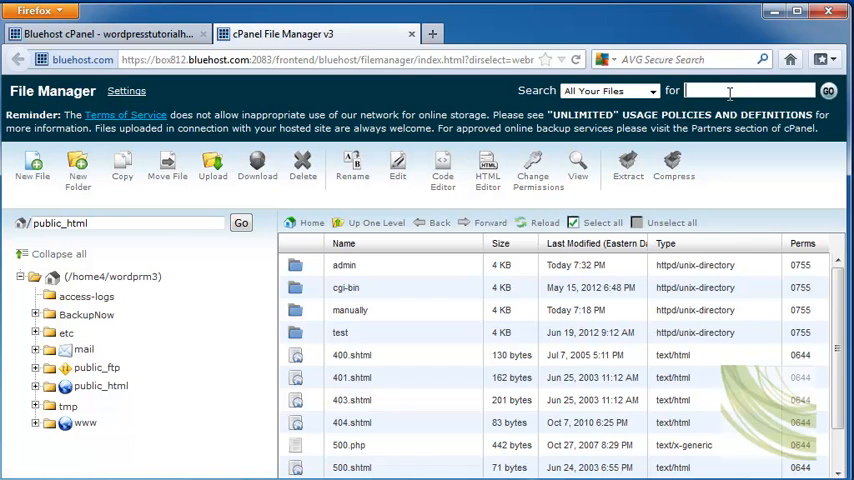
Step: Search All Your Files for 'xml' to locate the export in public_html/admin, then close the results
type("xml")
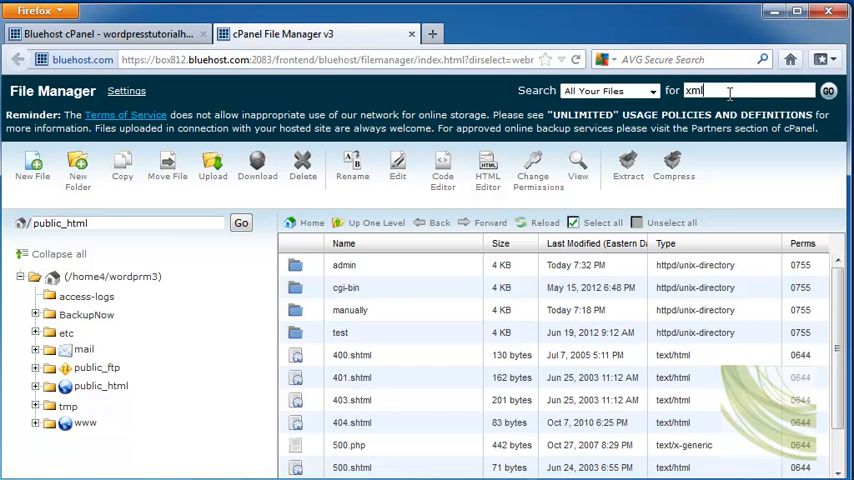
left_click(828, 90)
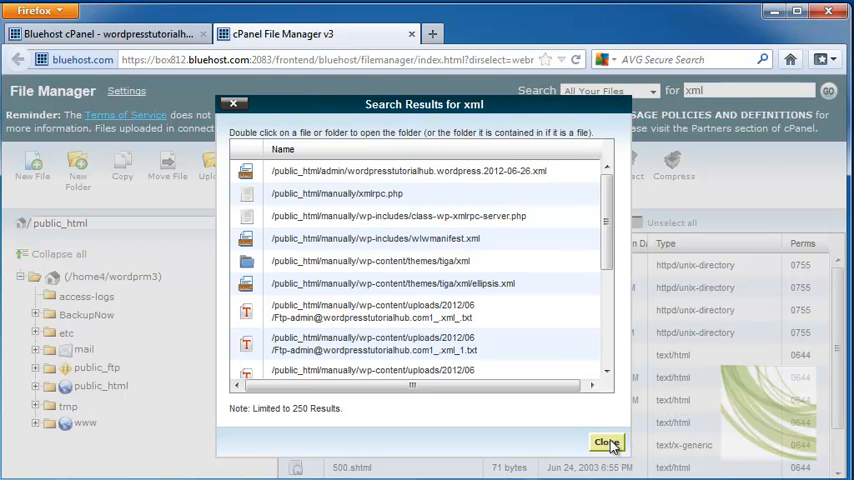
left_click(608, 442)
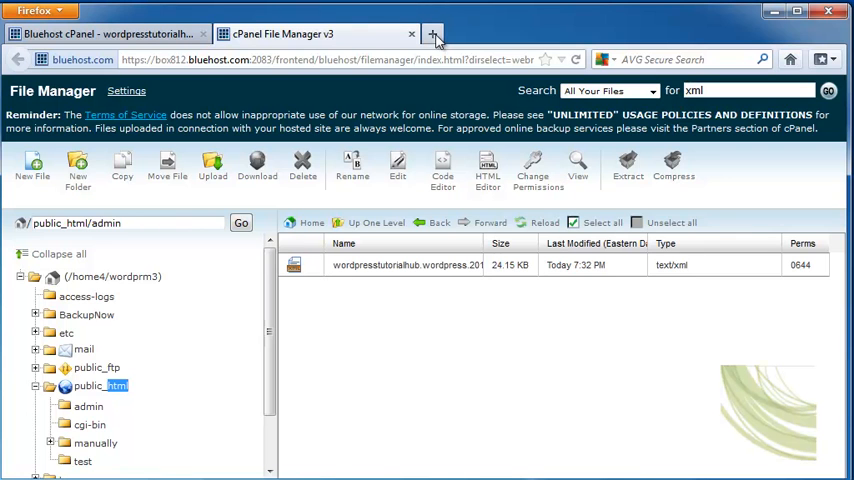
Step: Load wordpresstutorialhub.com/manually in a new Firefox tab
left_click(434, 32)
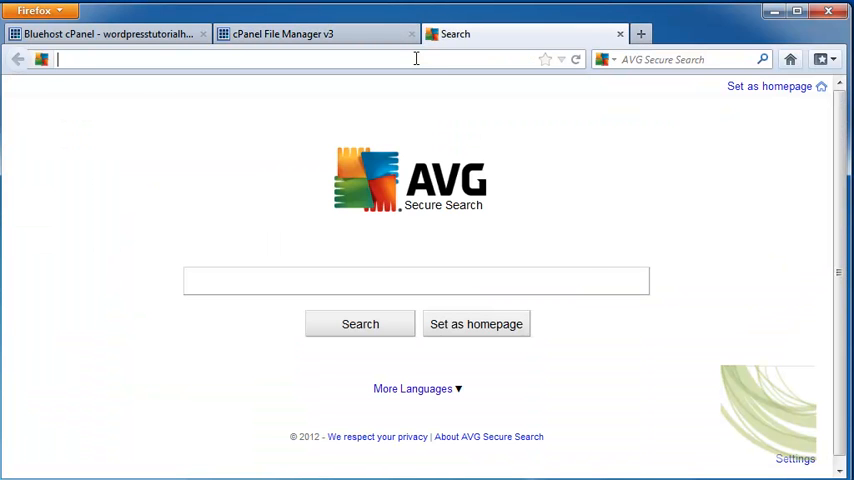
type("wordpresstutorialhub.com/manually")
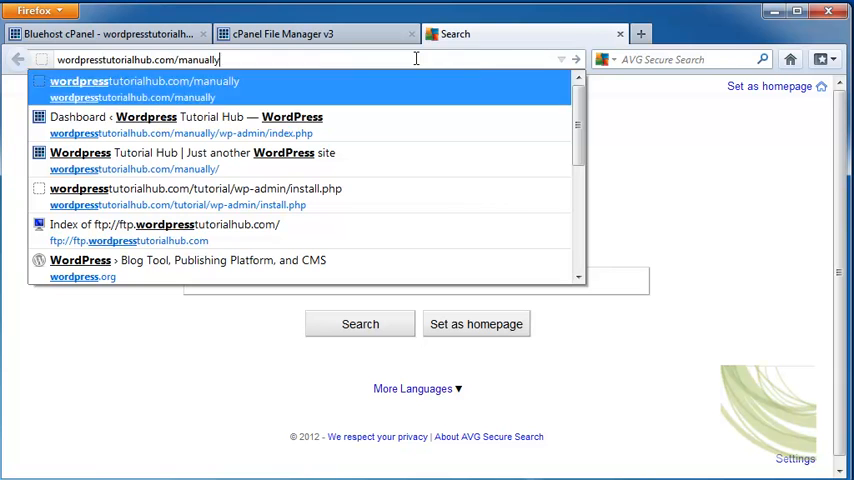
left_click(182, 126)
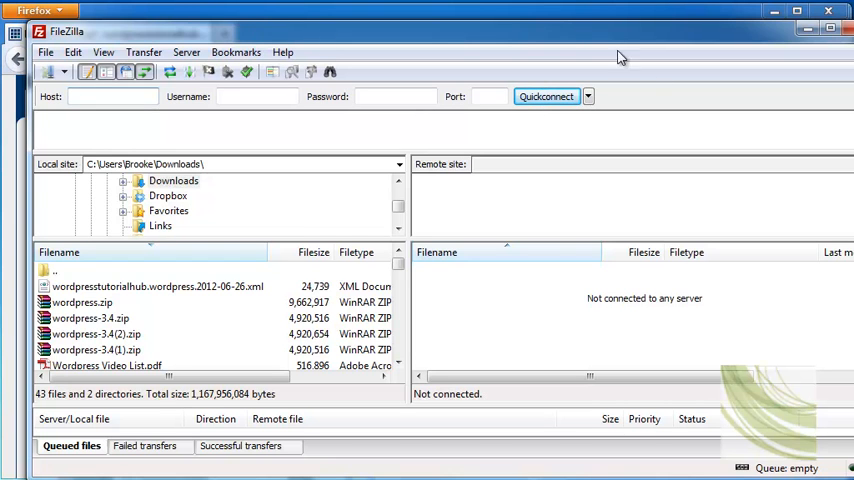
Step: Reconnect to the saved Bluehost server 74.220.195.31 from the Quickconnect history
left_click(588, 96)
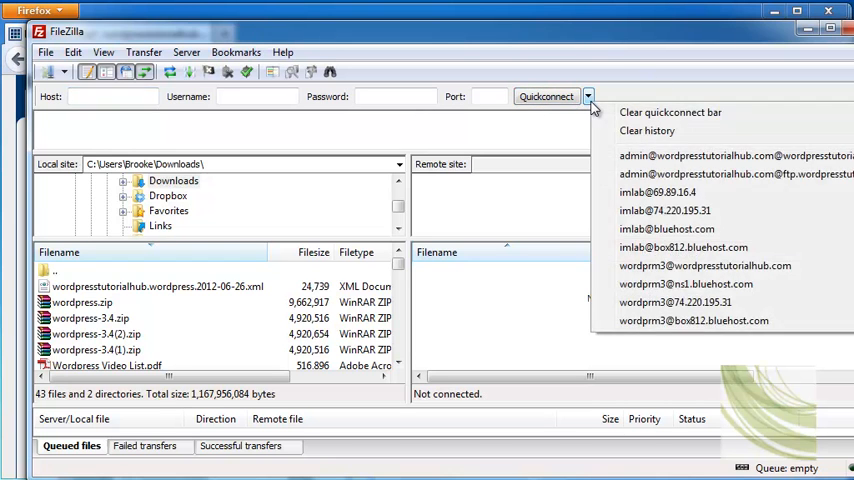
mouse_move(668, 210)
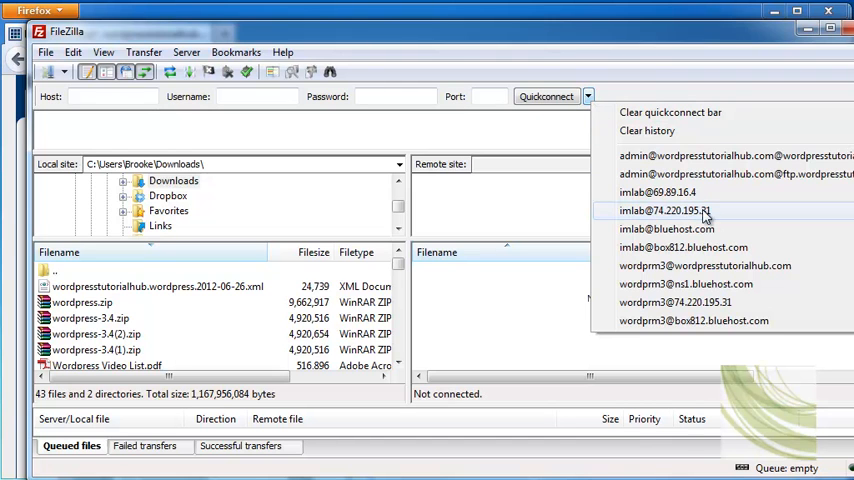
left_click(668, 210)
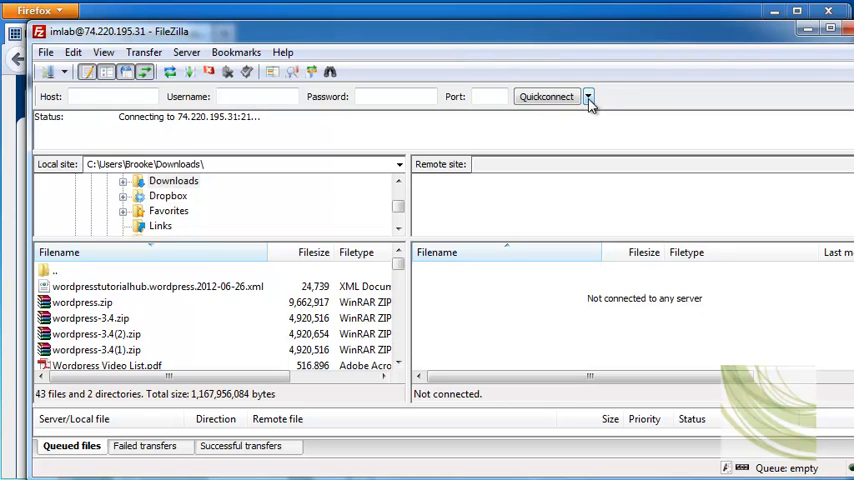
mouse_move(588, 106)
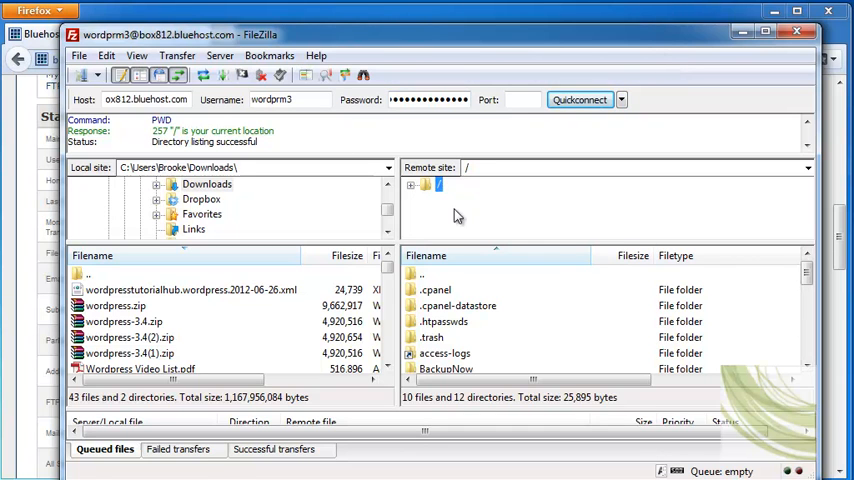
Step: Browse the local side to the 2012 Add On Link Domain folder and the remote side to public_html/manually
scroll("down", 3)
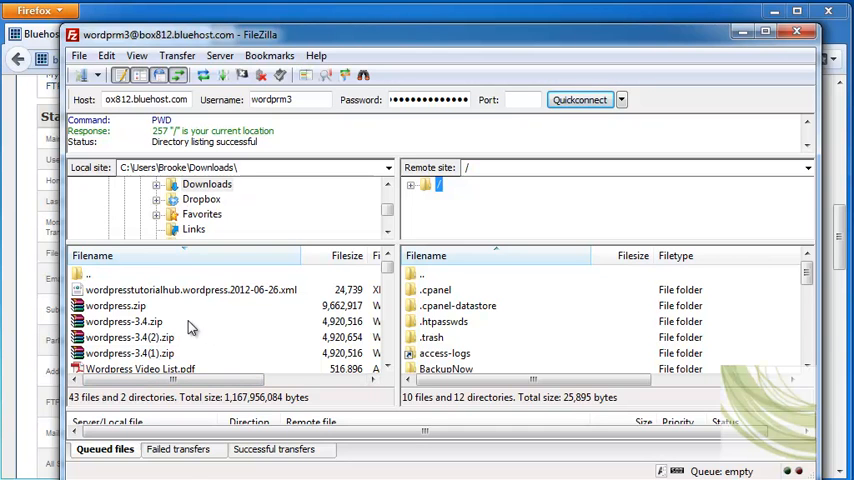
mouse_move(332, 396)
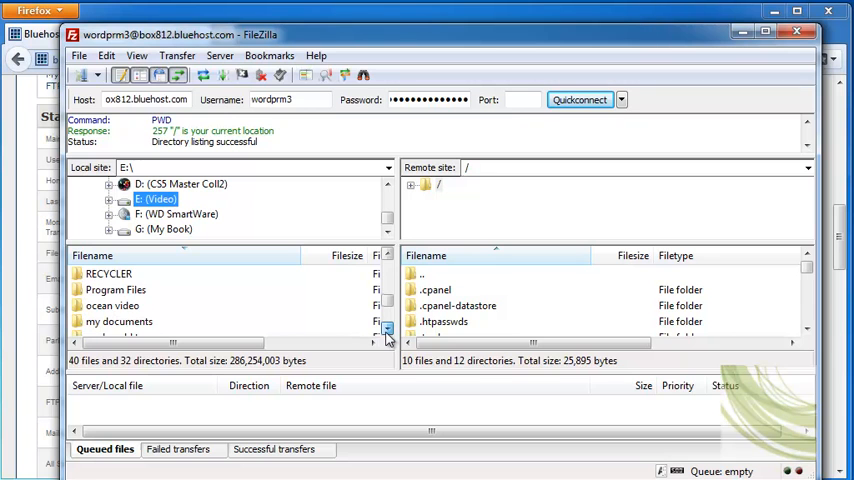
left_click(388, 256)
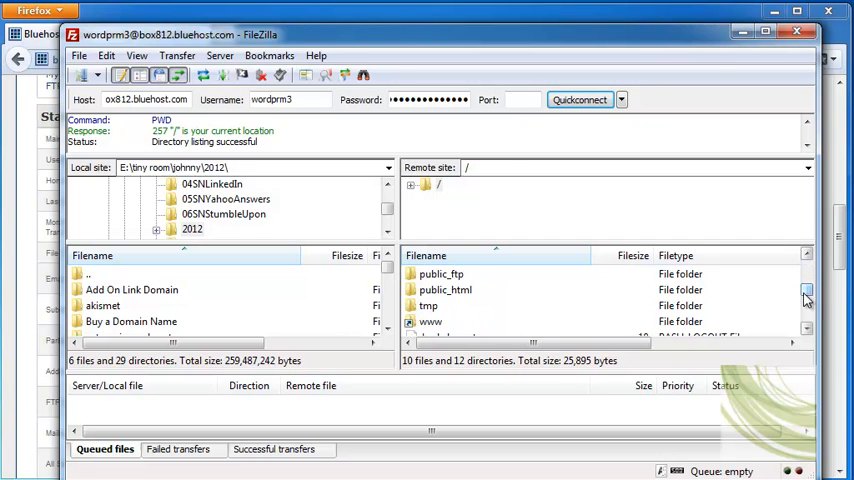
double_click(444, 288)
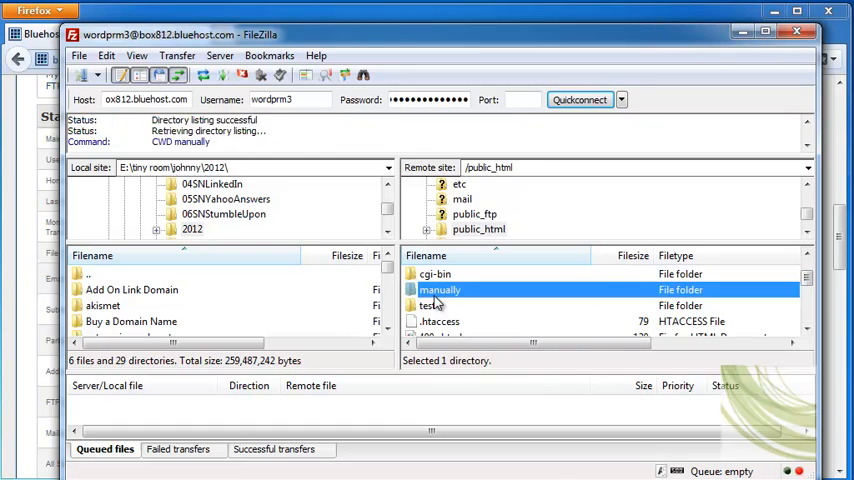
double_click(440, 288)
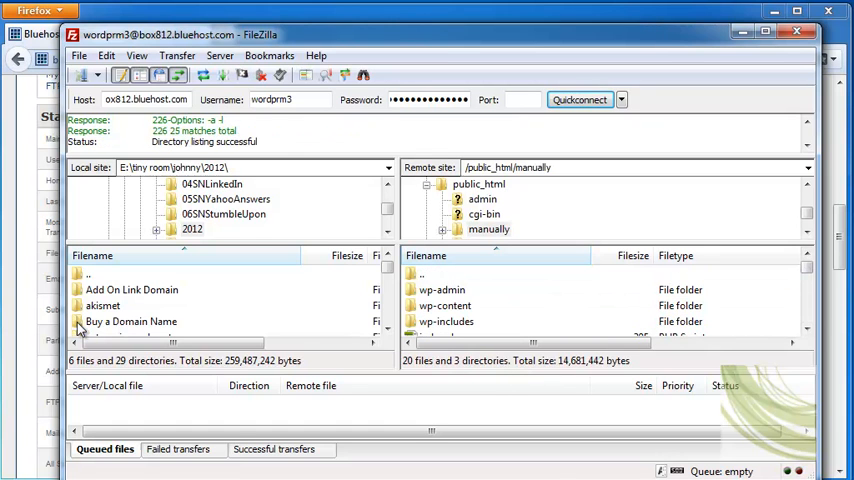
left_click(132, 320)
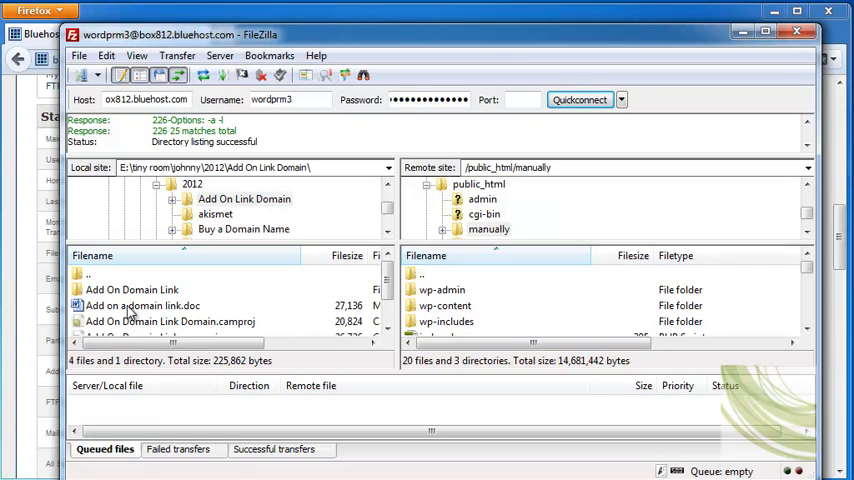
Step: Upload the Add on a domain link document and image to public_html/manually and verify no failed transfers
left_click(142, 304)
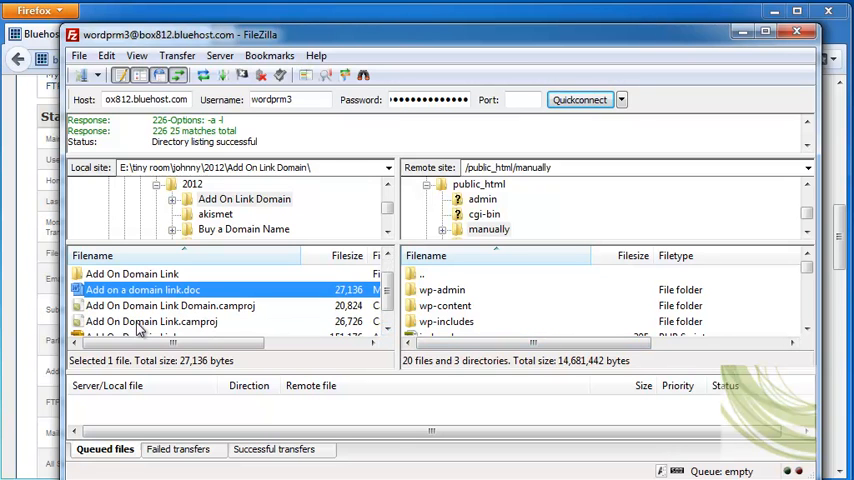
left_click(152, 320)
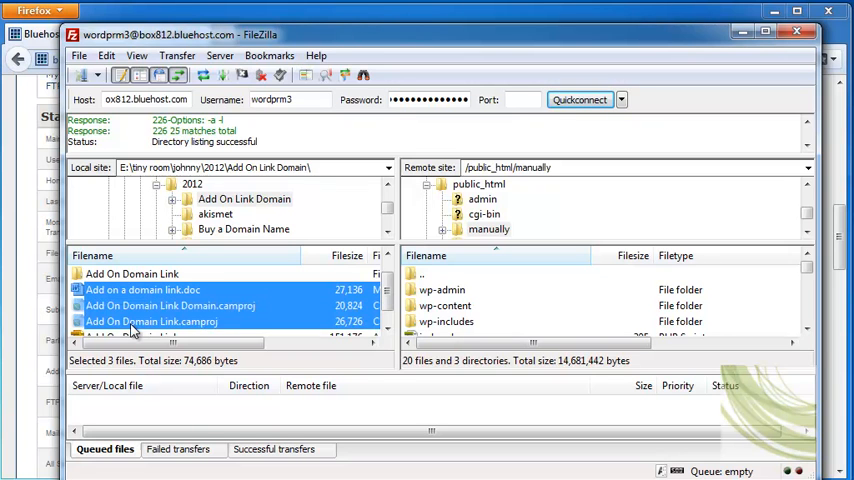
mouse_move(164, 300)
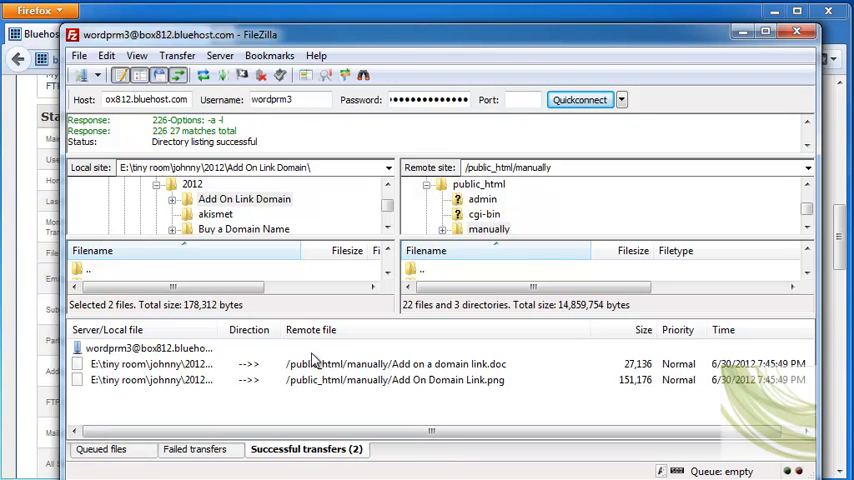
left_click(194, 448)
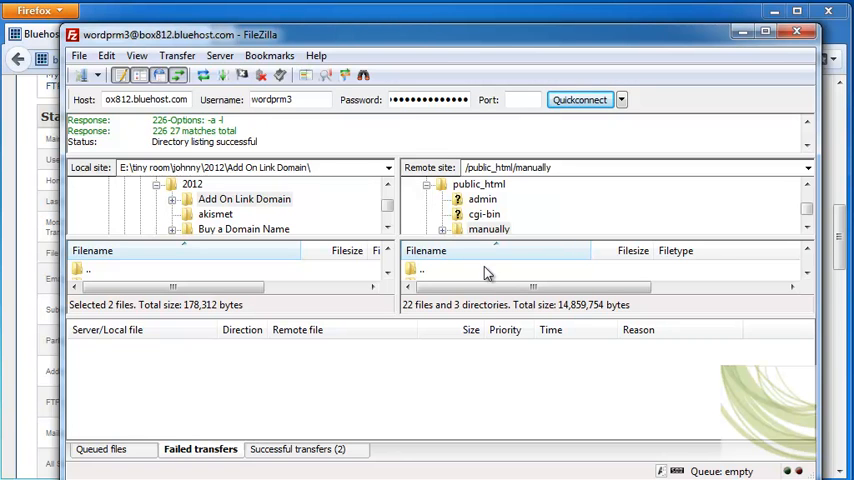
left_click(296, 448)
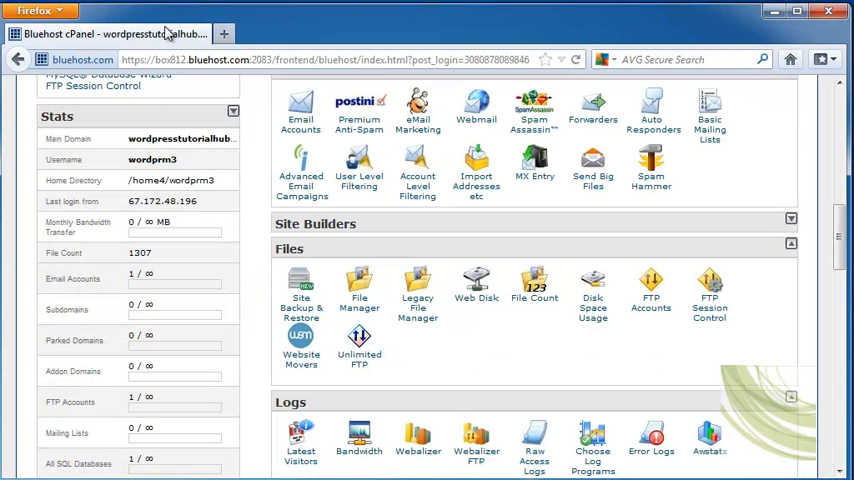
Step: Start File Manager at the Web Root and list public_html/manually with both uploaded files
left_click(360, 284)
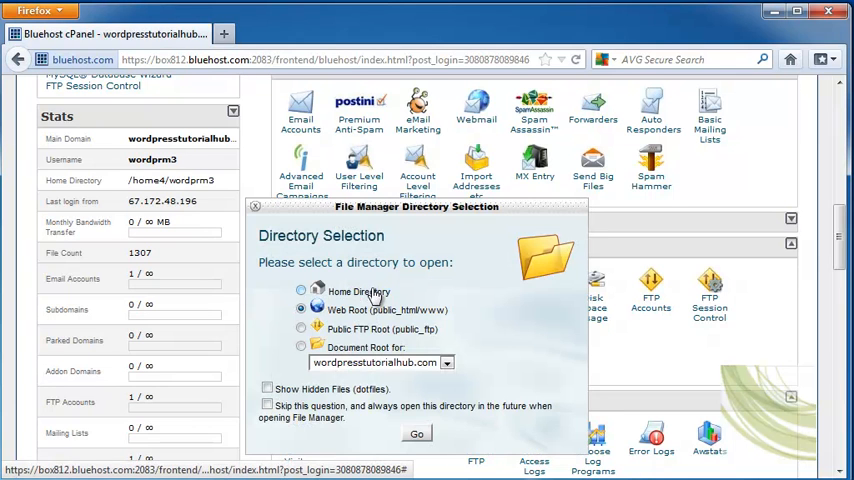
left_click(416, 432)
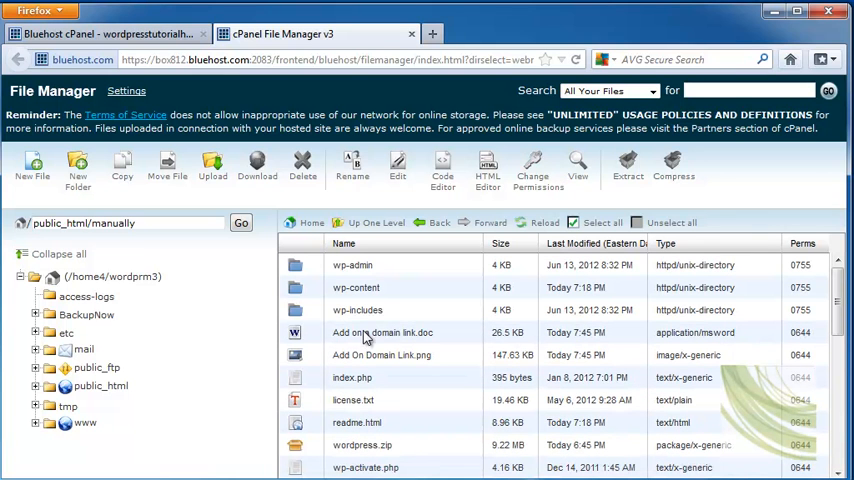
mouse_move(446, 344)
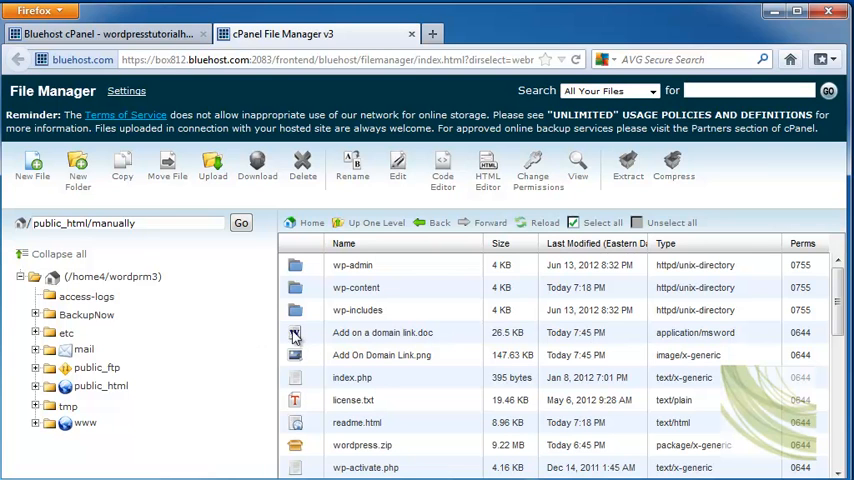
mouse_move(296, 338)
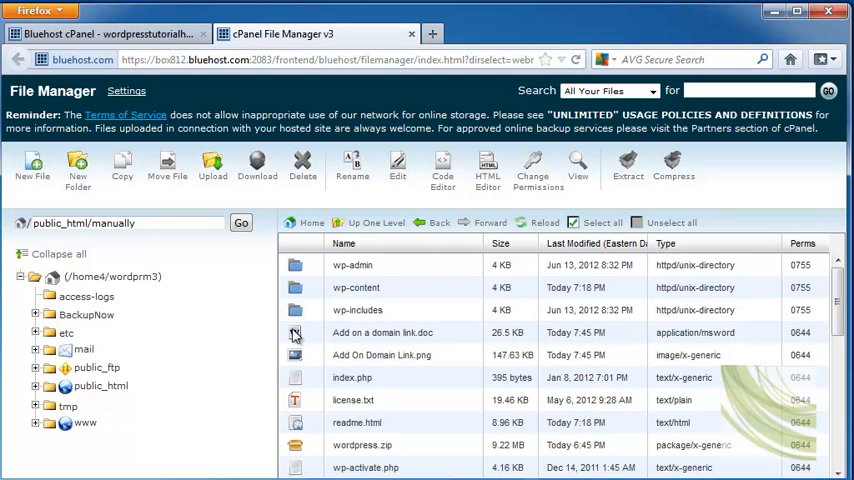